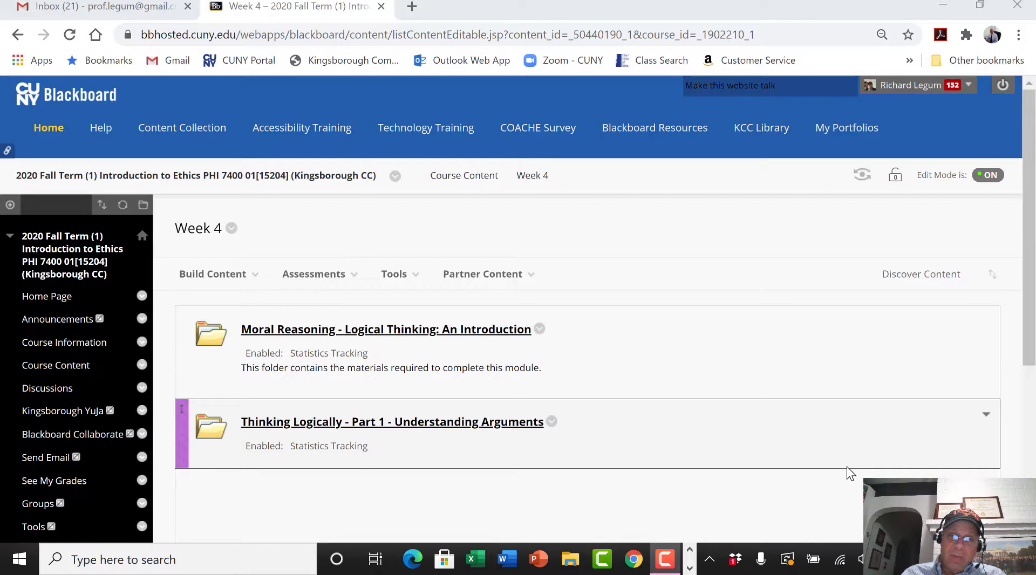
mouse_move(482, 525)
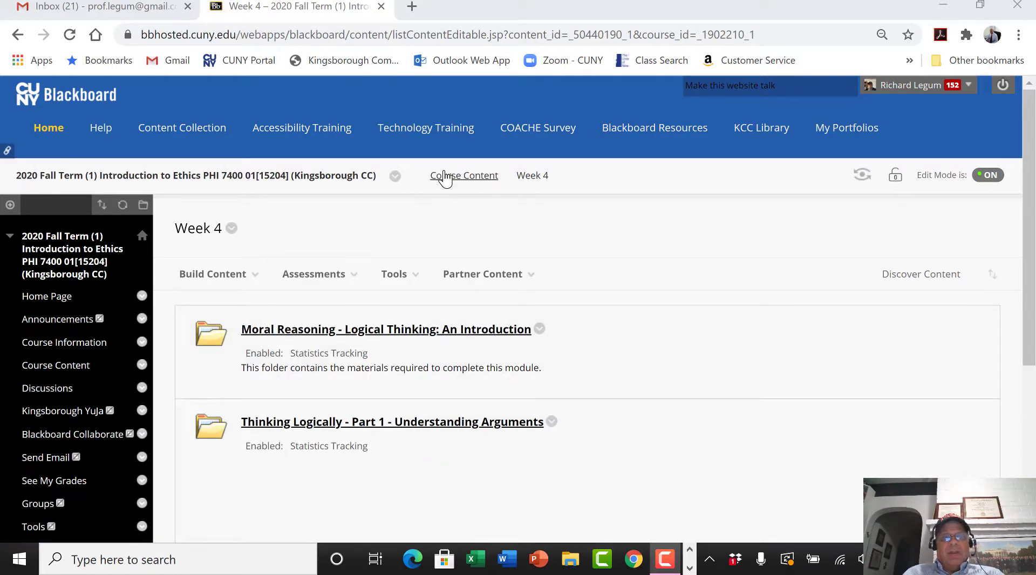
- Return to Course Content and open Week 5's Thinking Logically Part 2 module
left_click(464, 174)
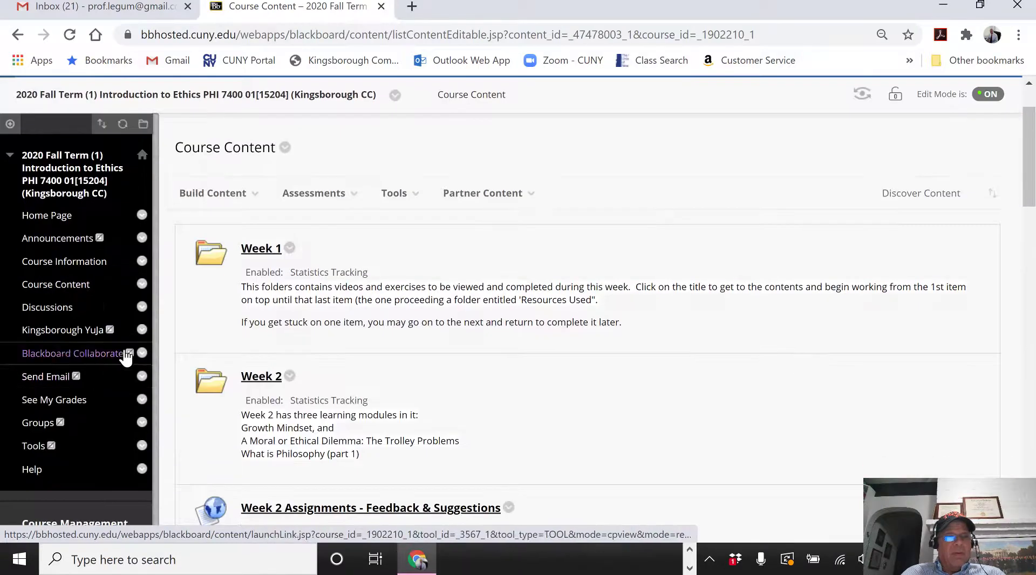
scroll("down", 3)
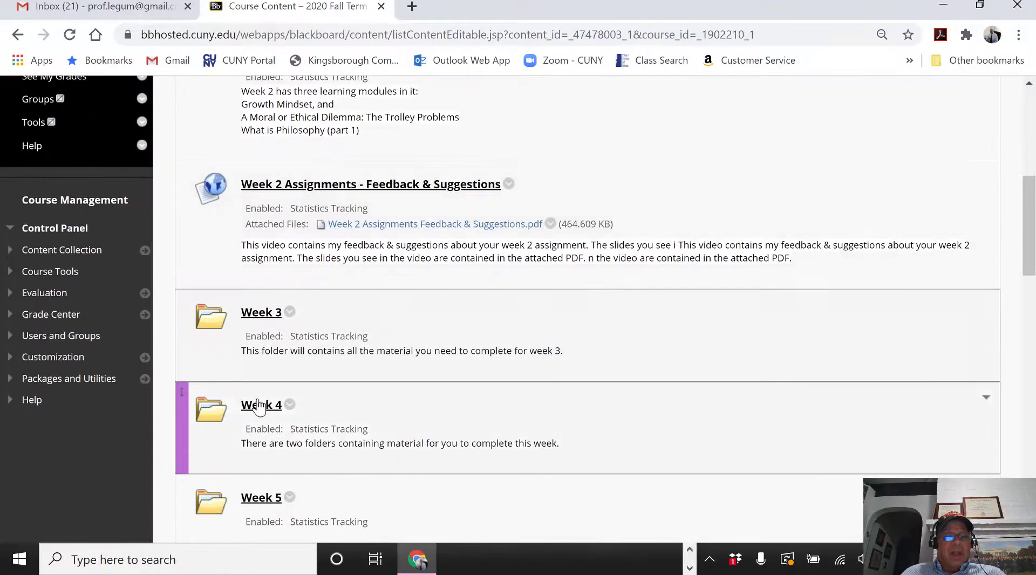
left_click(262, 497)
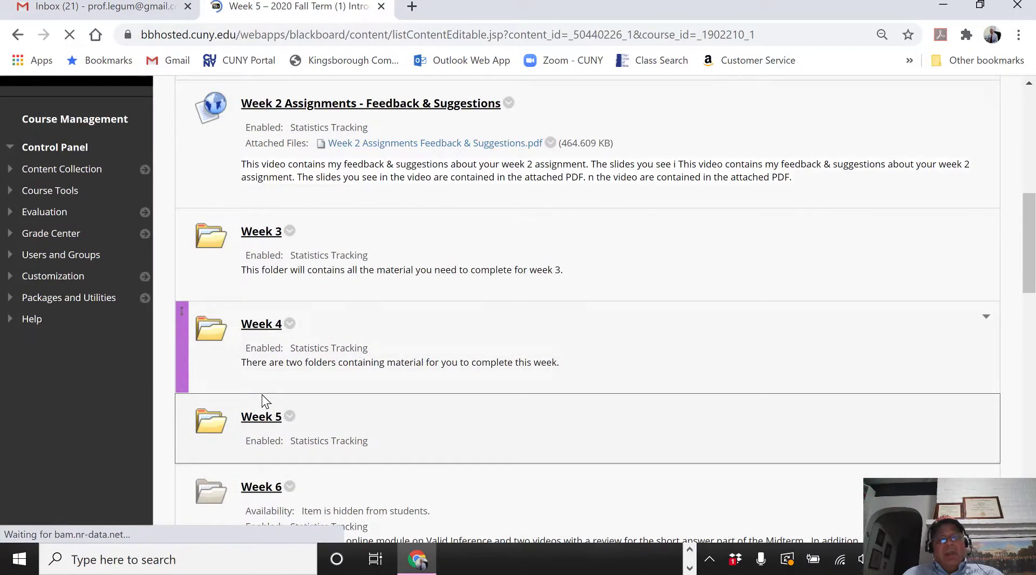
left_click(261, 417)
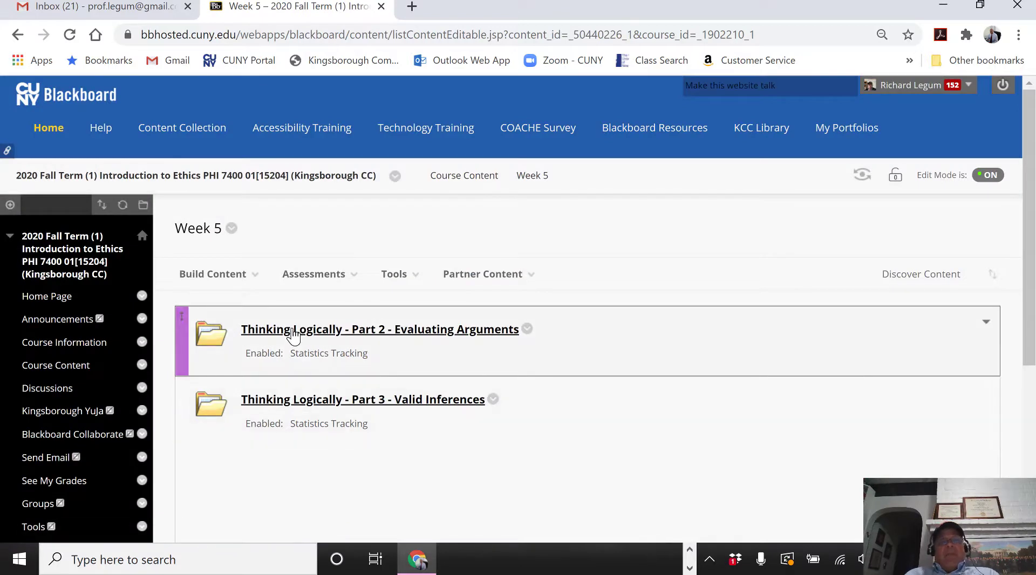
mouse_move(391, 329)
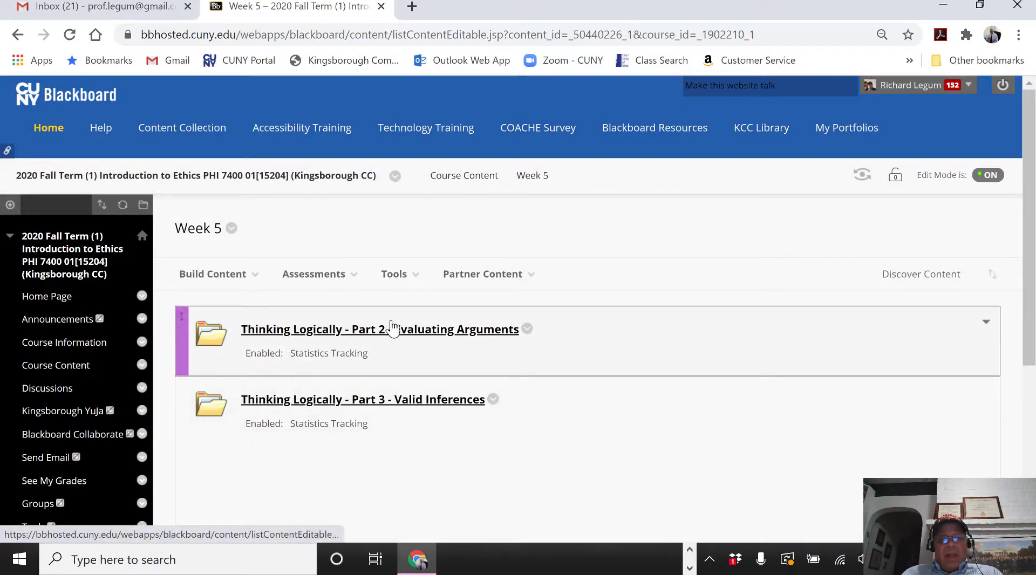
mouse_move(380, 337)
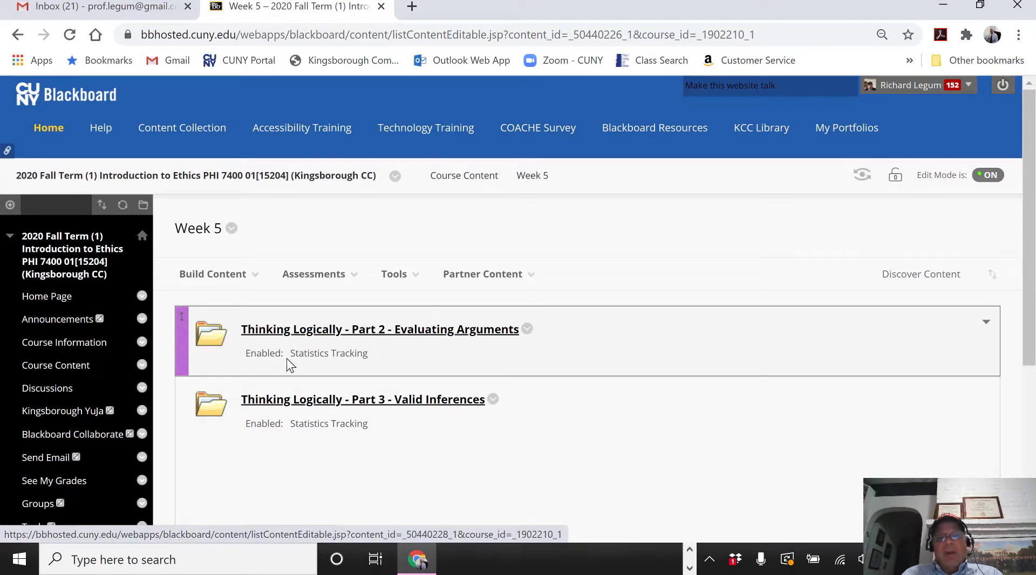
mouse_move(326, 324)
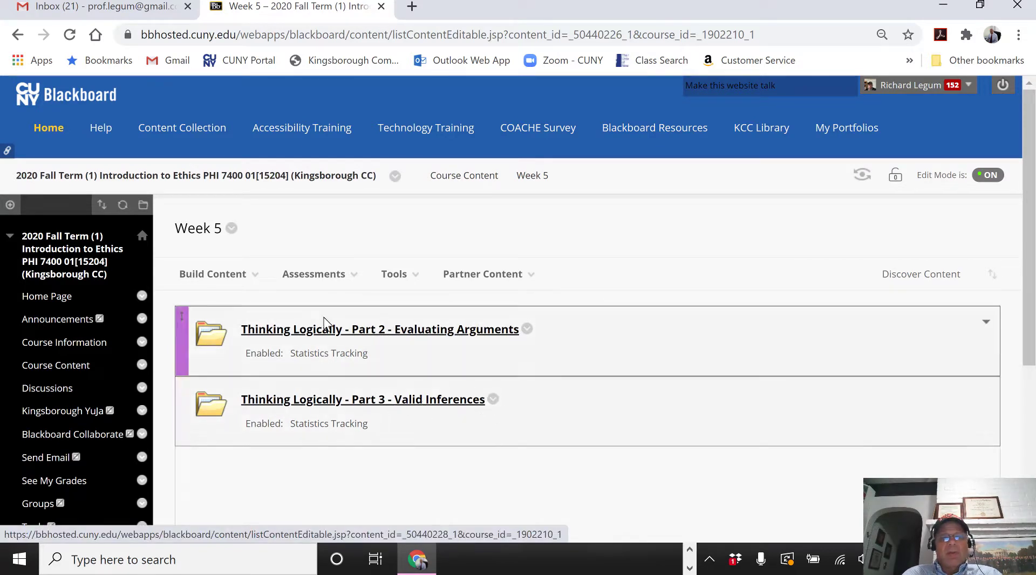
left_click(374, 329)
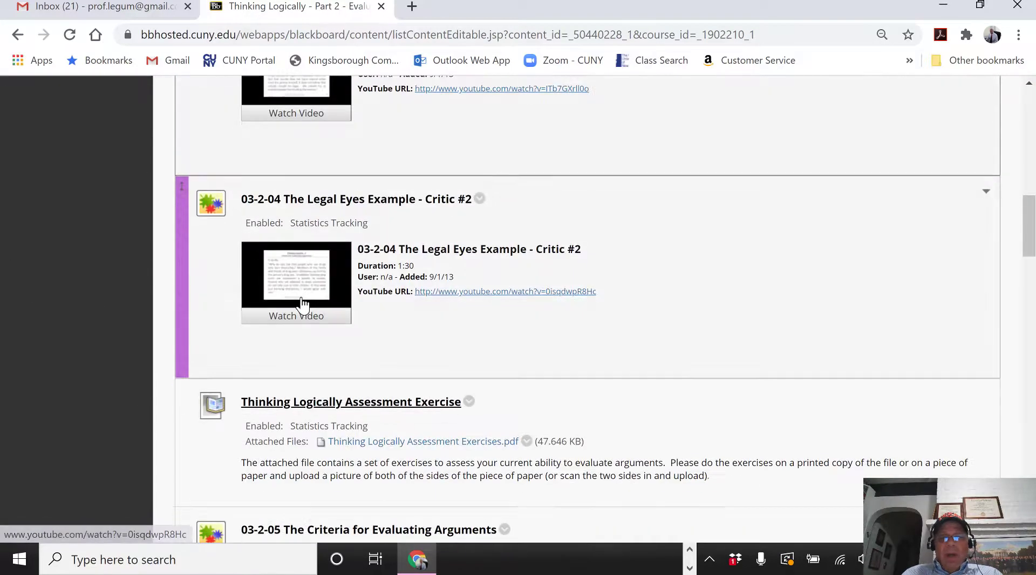
- Scroll through the Part 2 videos to the Evaluating Arguments Quiz and back up
scroll("down", 3)
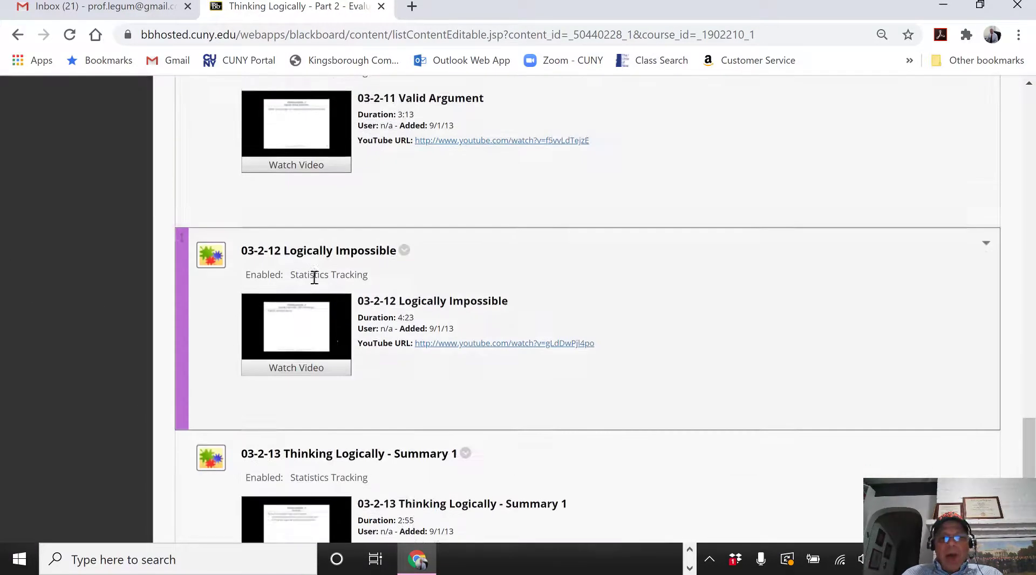
scroll("down", 3)
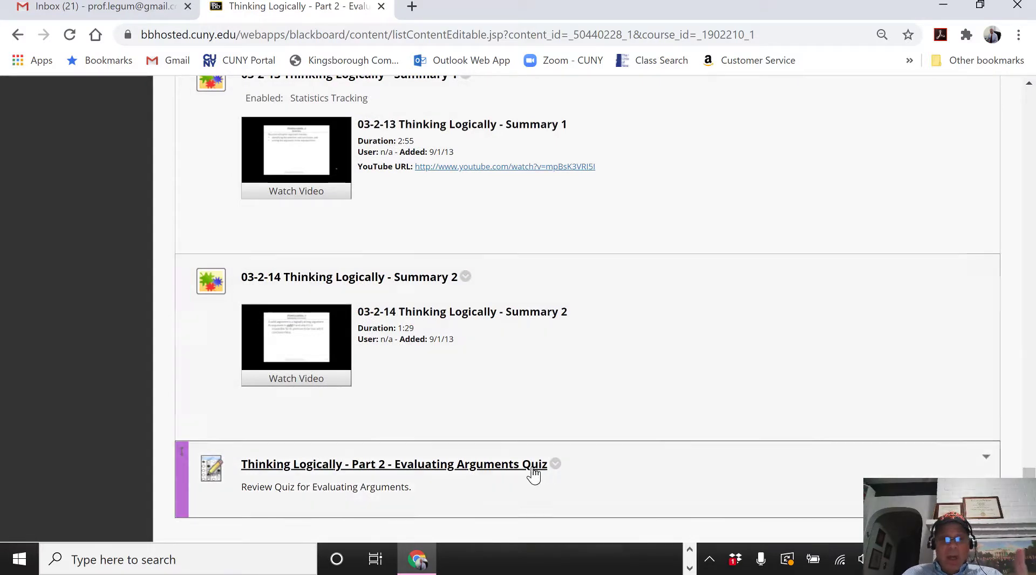
mouse_move(784, 238)
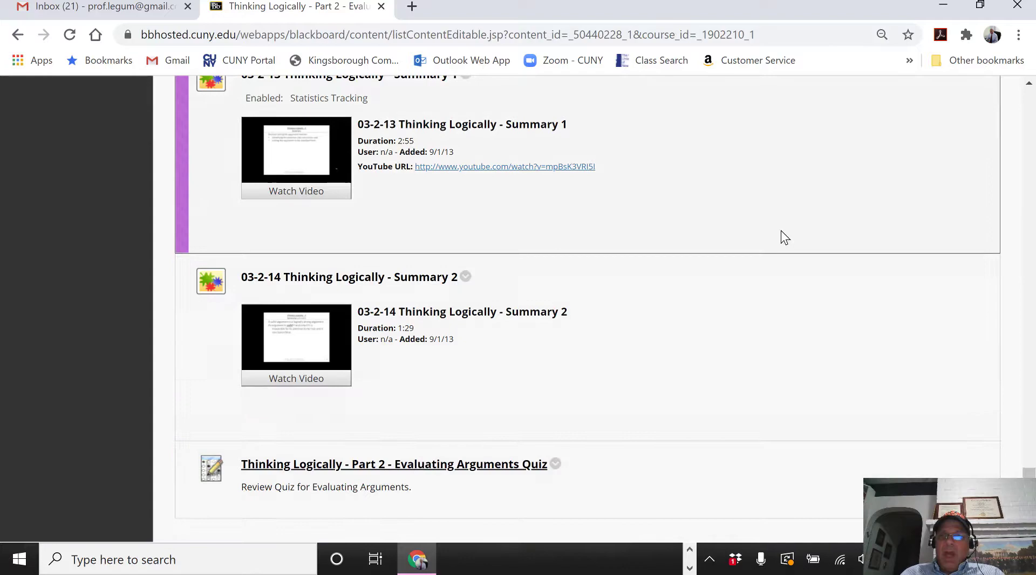
scroll("up", 3)
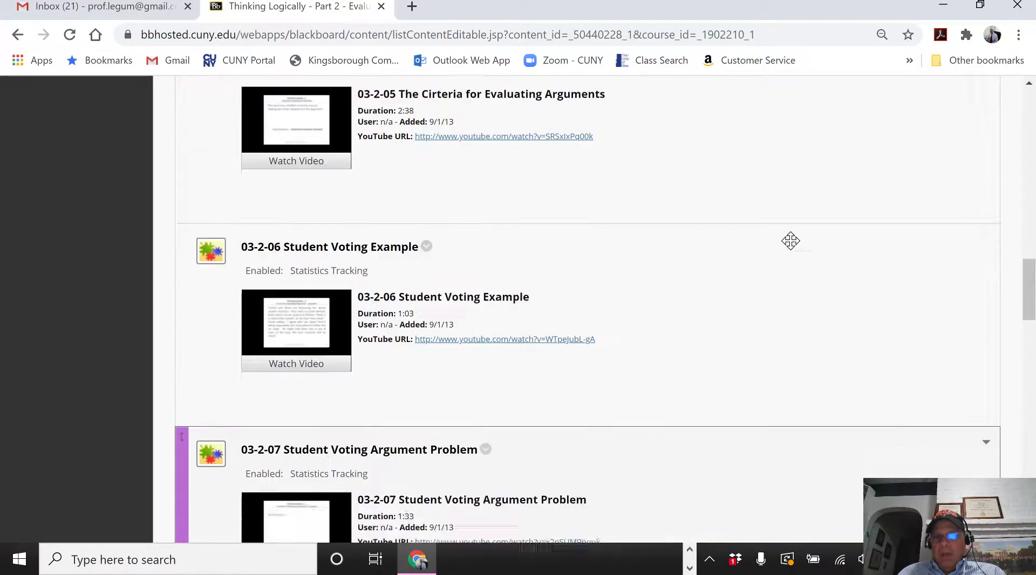
scroll("up", 3)
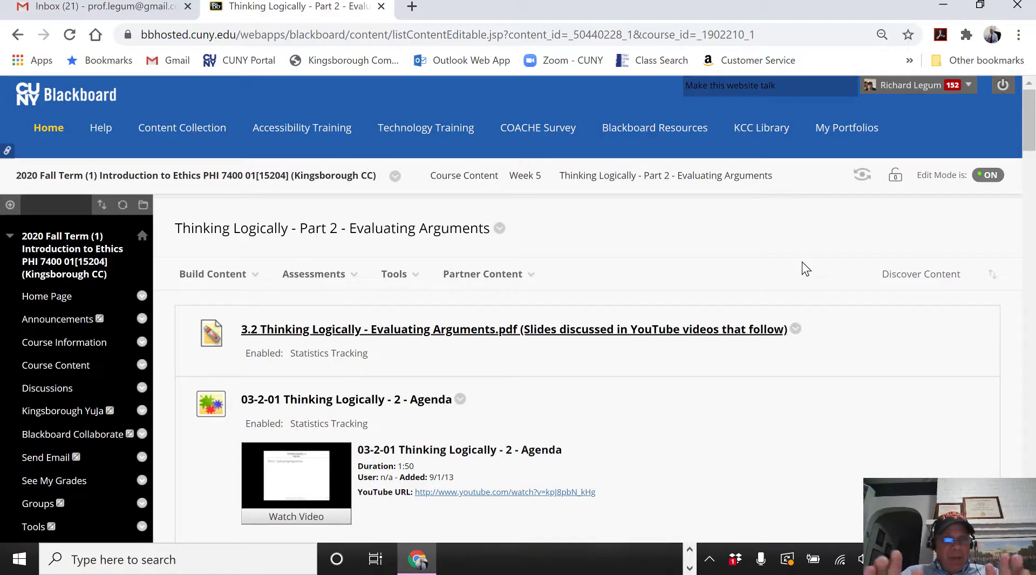
left_click(313, 274)
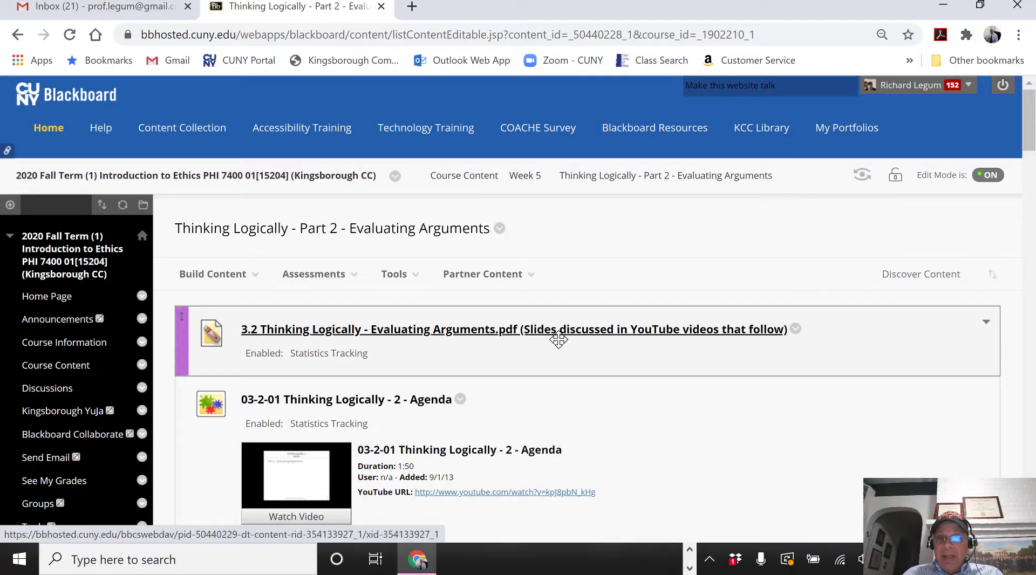
scroll("down", 3)
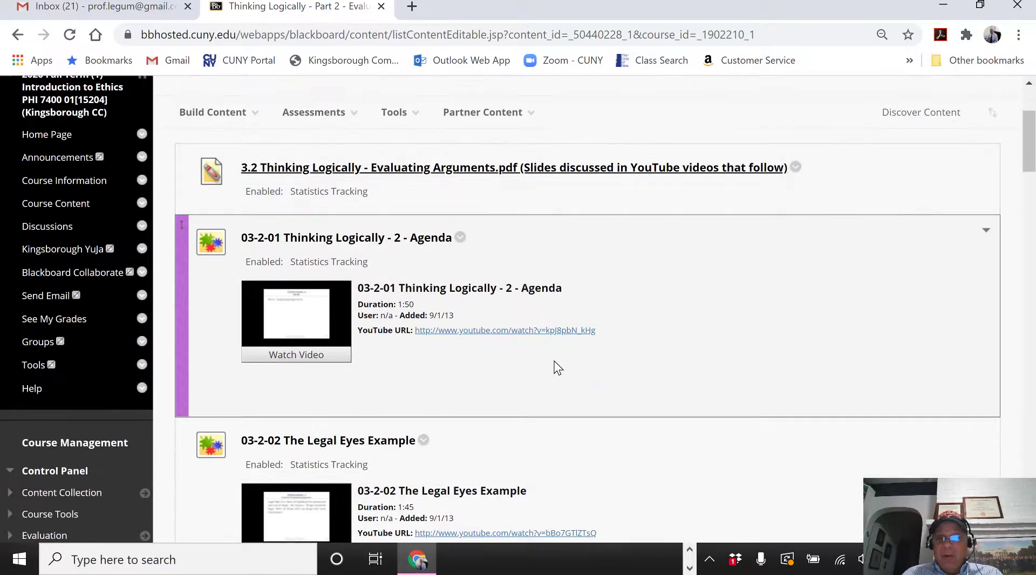
scroll("up", 3)
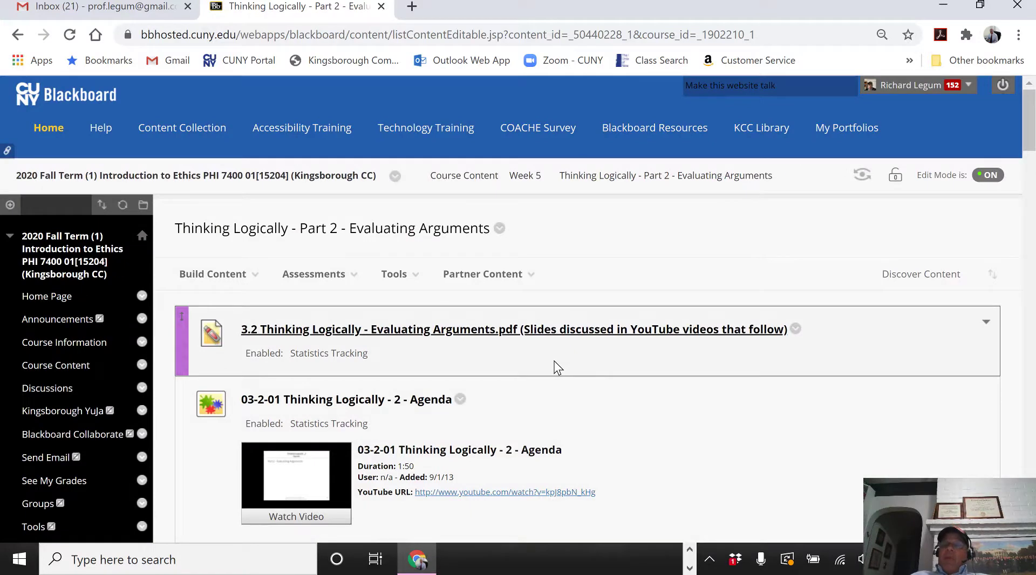